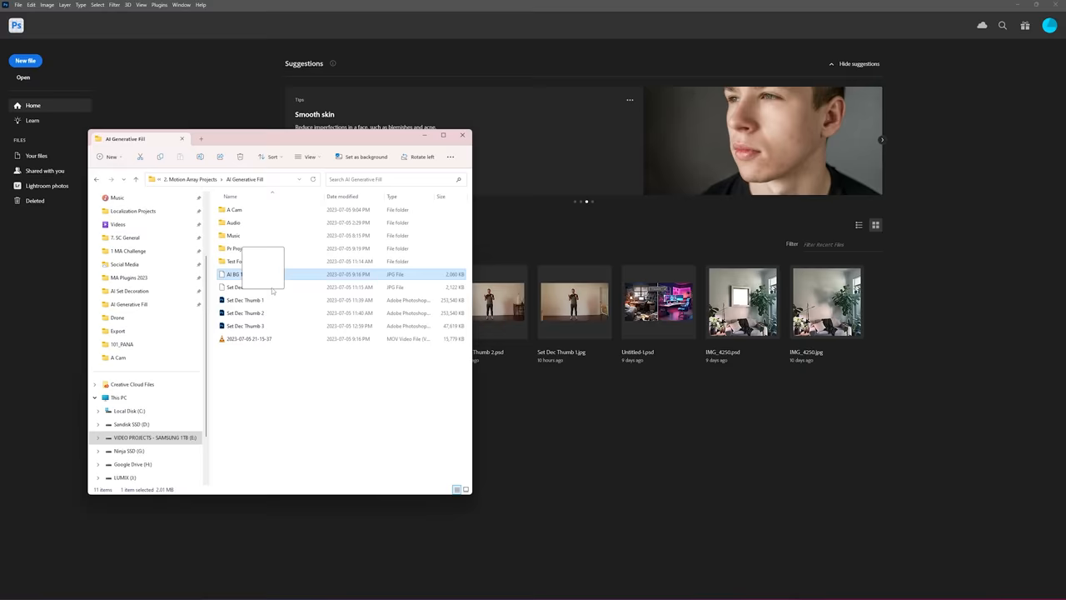
Open the empty room JPG in Photoshop from File Explorer.
double_click(235, 274)
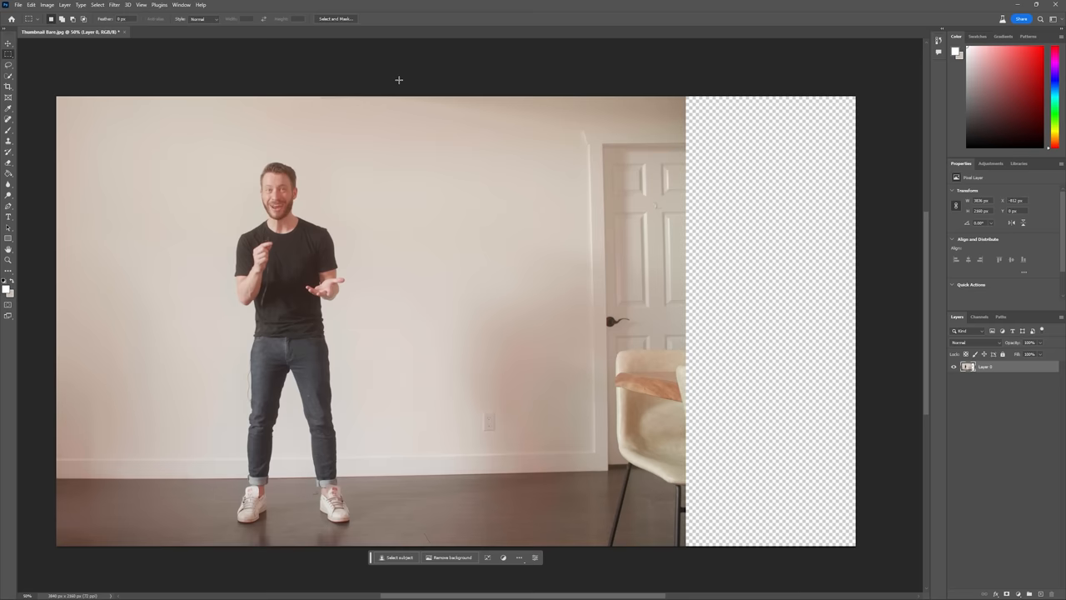
Generate an ocean-view balcony on the left and a floral couch and rug on the right.
left_click(1017, 229)
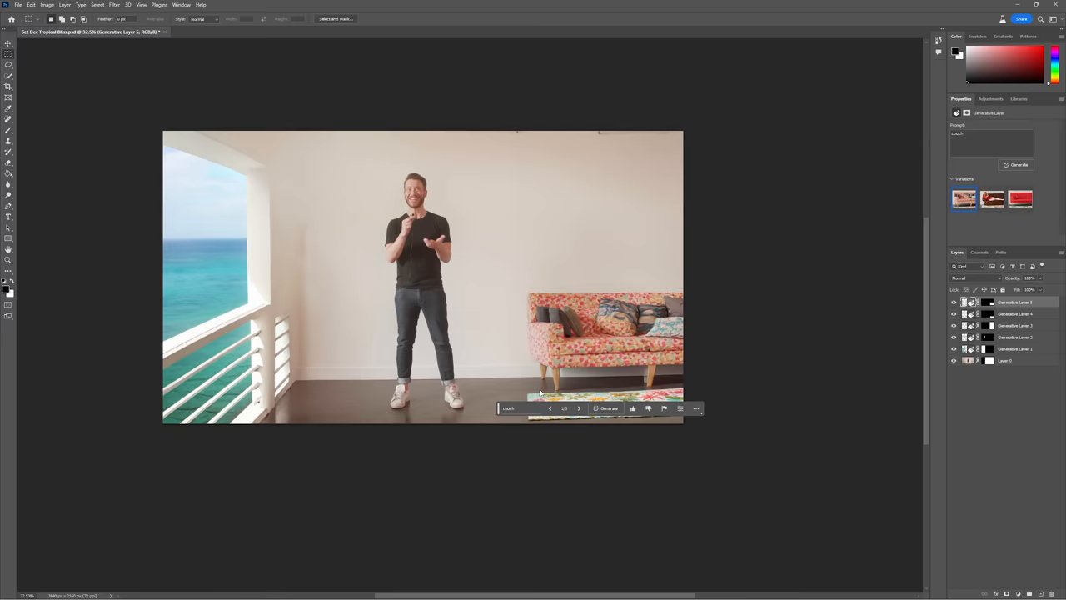
left_click(580, 409)
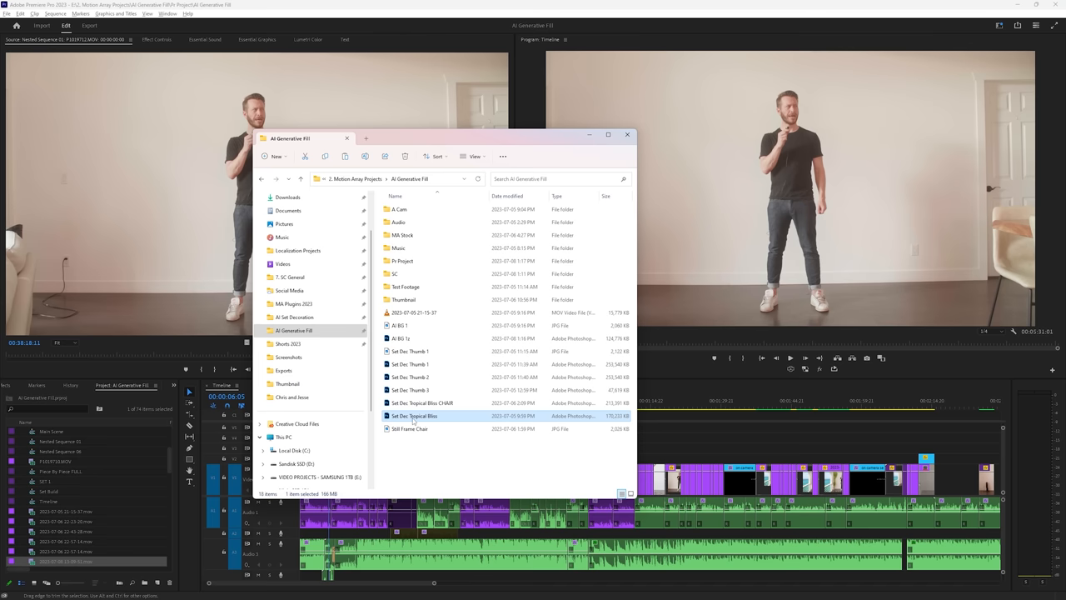
Import the Set Dec Tropical Bliss PSD into Premiere Pro as individual layers.
double_click(414, 416)
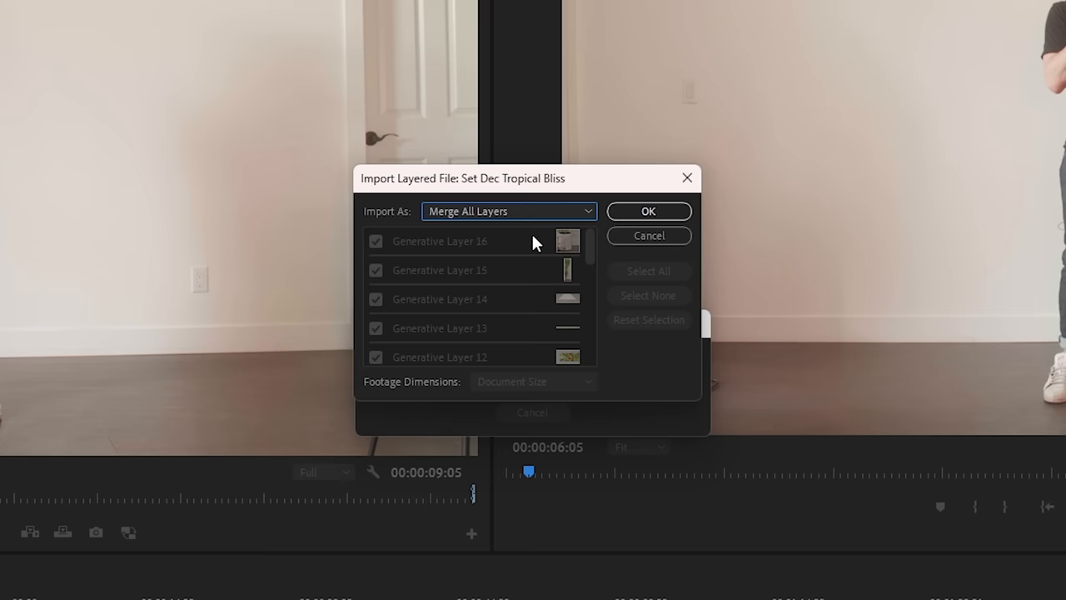
left_click(648, 211)
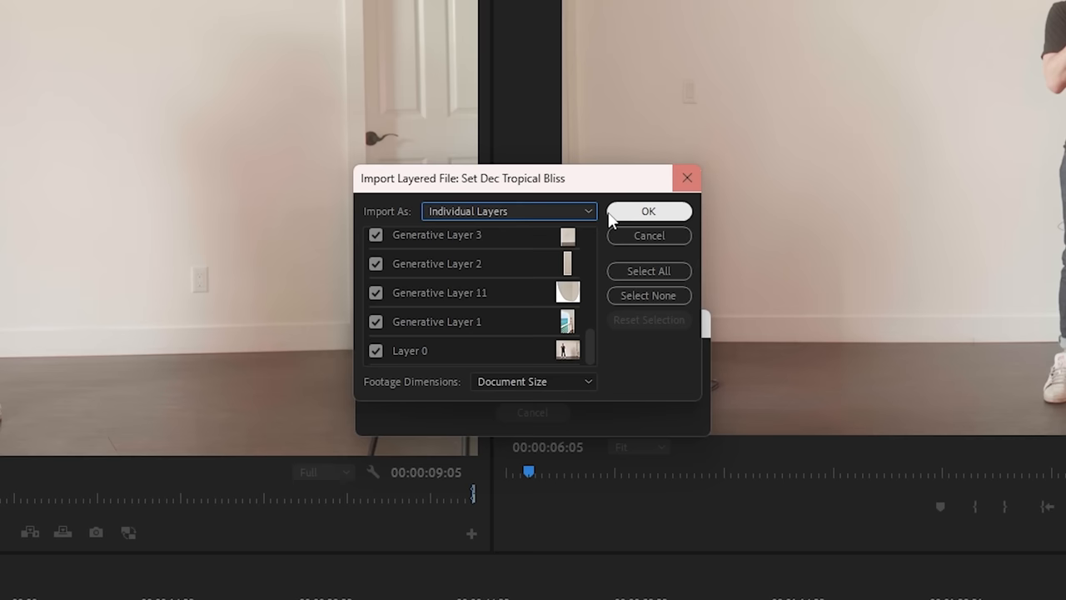
left_click(648, 211)
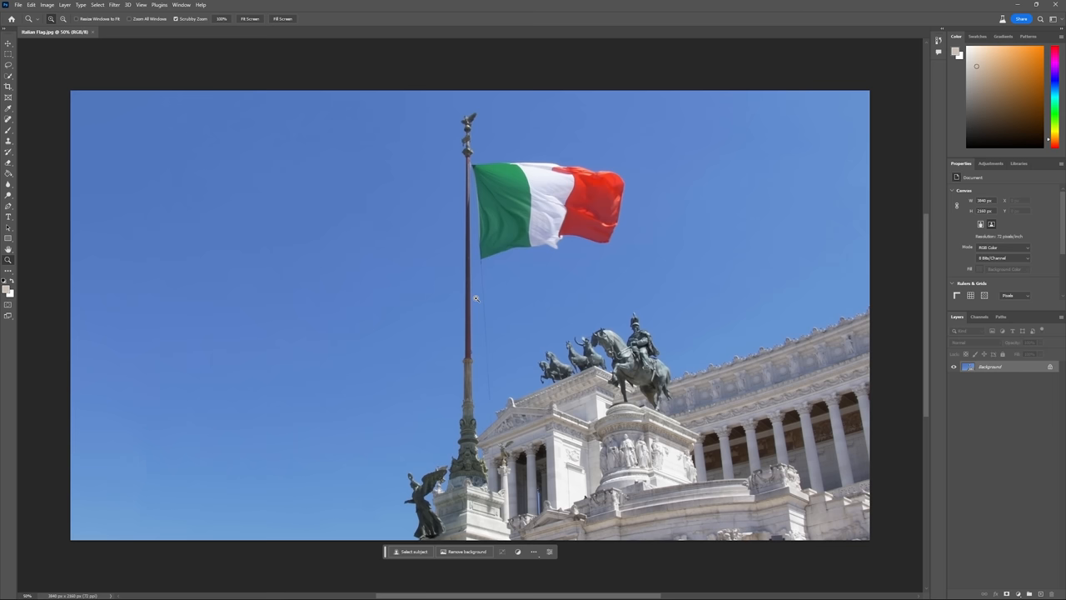
Enlarge the flag photo's canvas width and height with a centered anchor.
left_click(467, 551)
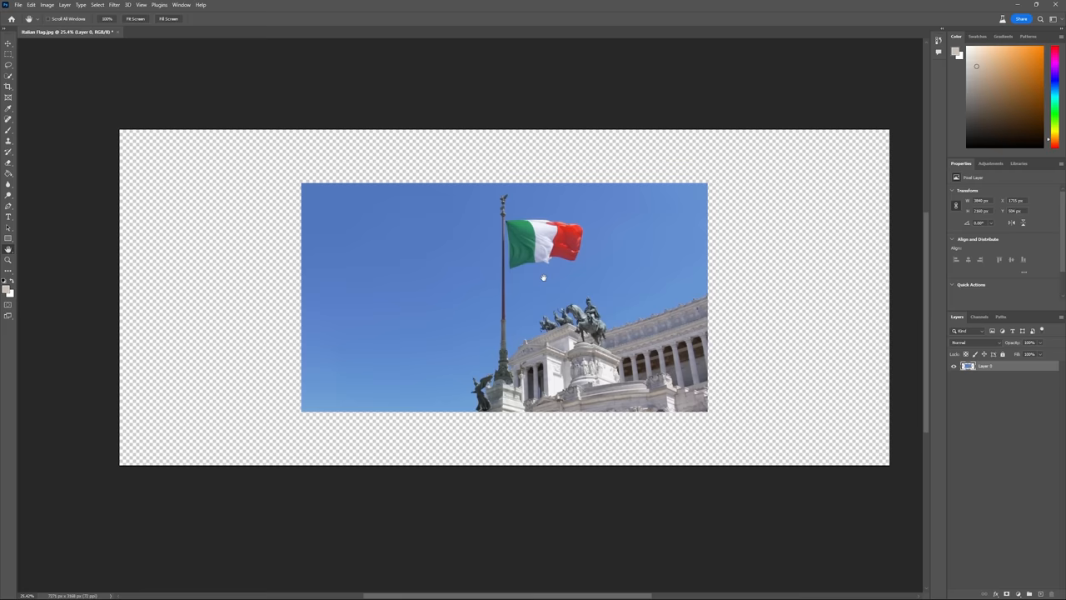